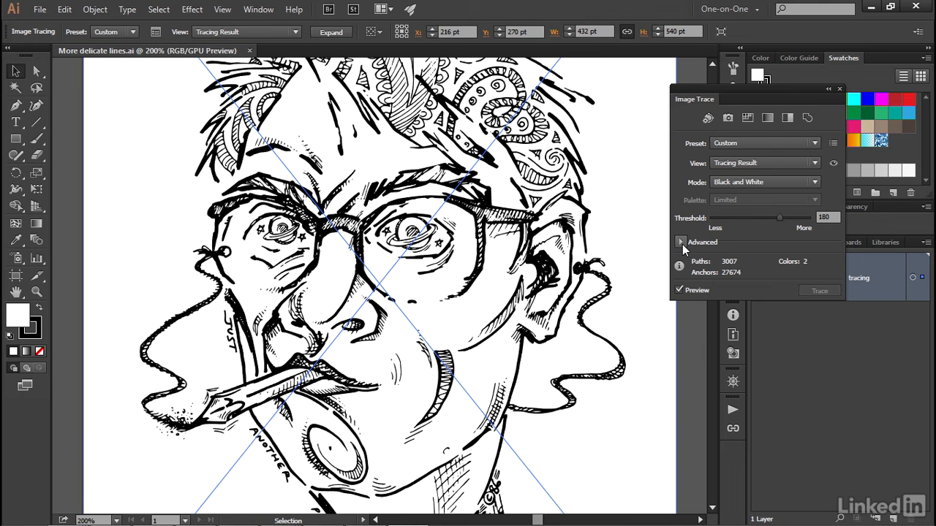
Expand the Advanced section of the Image Trace panel to show Paths, Corners and Noise
{"action": "left_click", "coordinate": [681, 243]}
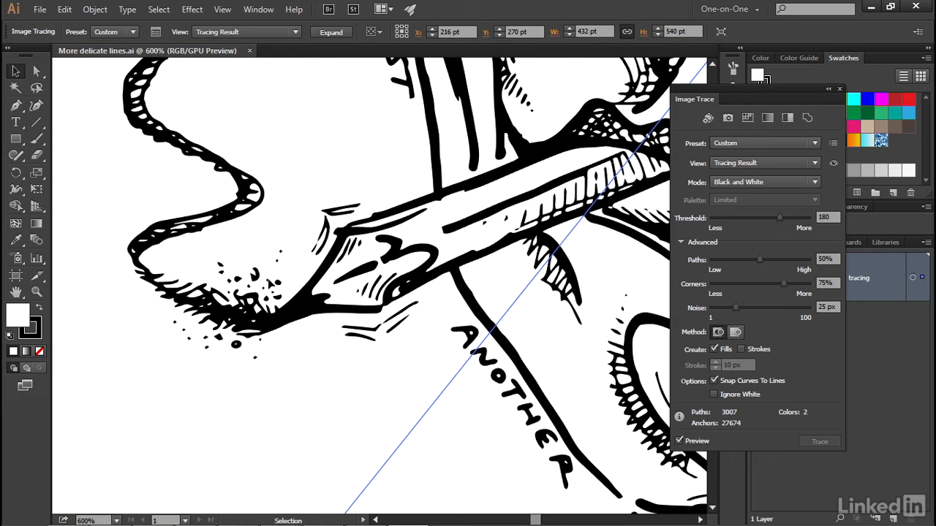
{"action": "mouse_move", "coordinate": [711, 330]}
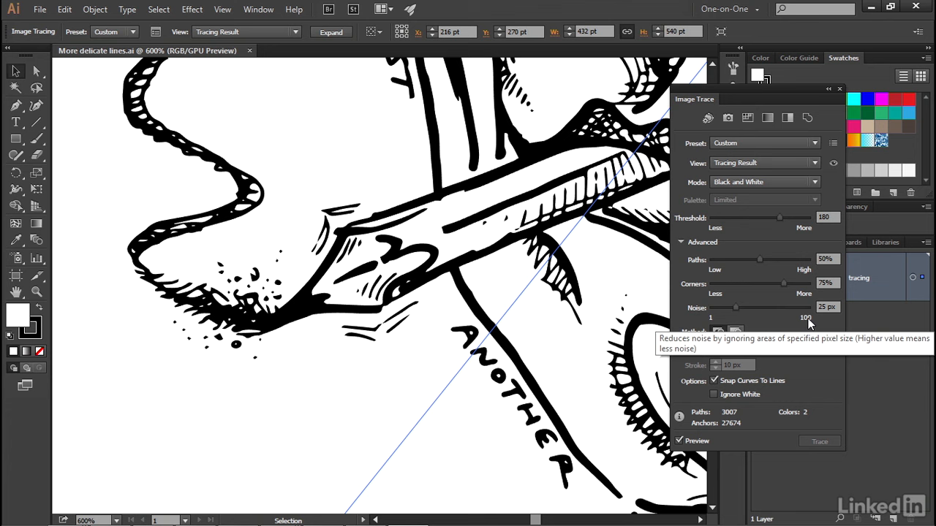
{"action": "mouse_move", "coordinate": [818, 326]}
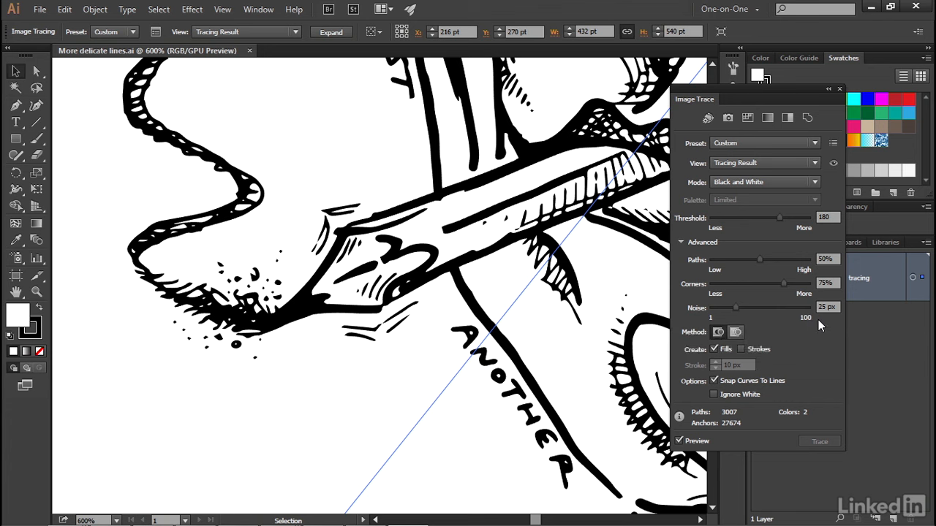
Raise Noise to 75 px so small specks are ignored and the trace updates
{"action": "left_click_drag", "start_coordinate": [733, 307], "coordinate": [782, 307]}
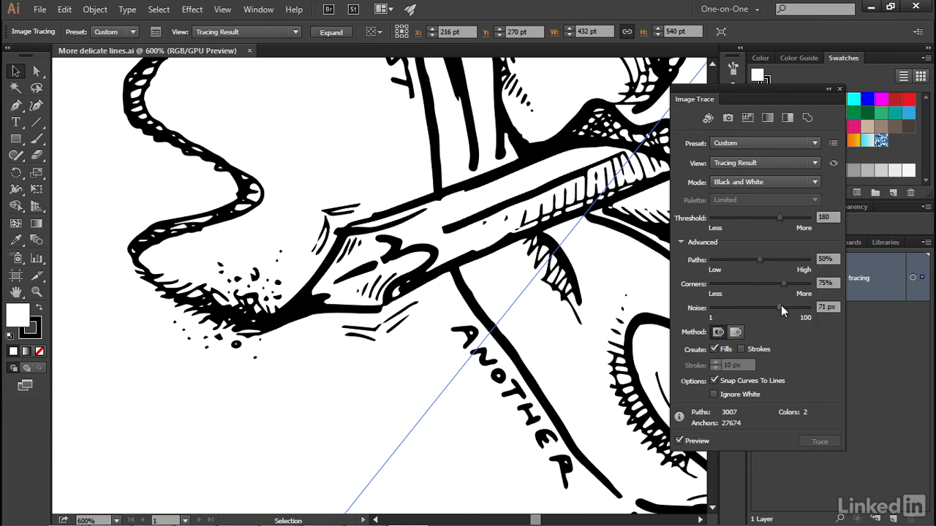
{"action": "mouse_move", "coordinate": [693, 318]}
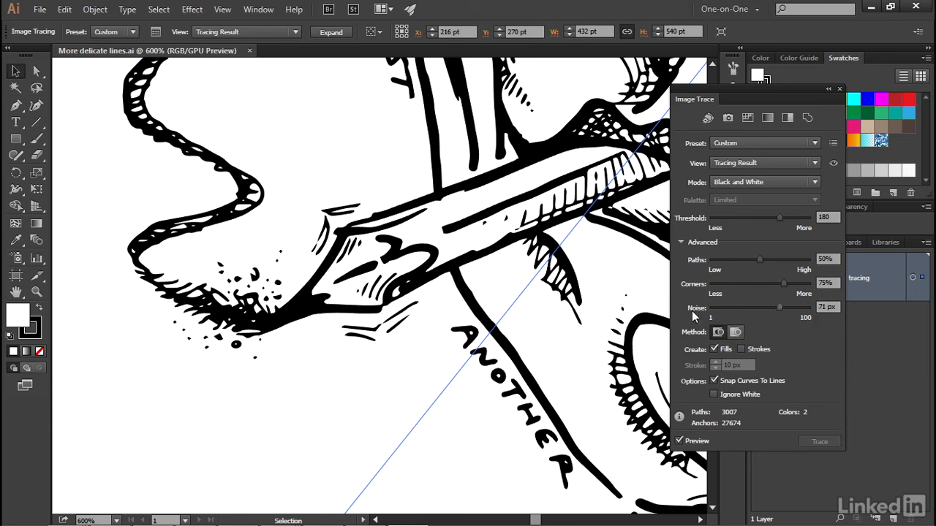
{"action": "left_click", "coordinate": [819, 442]}
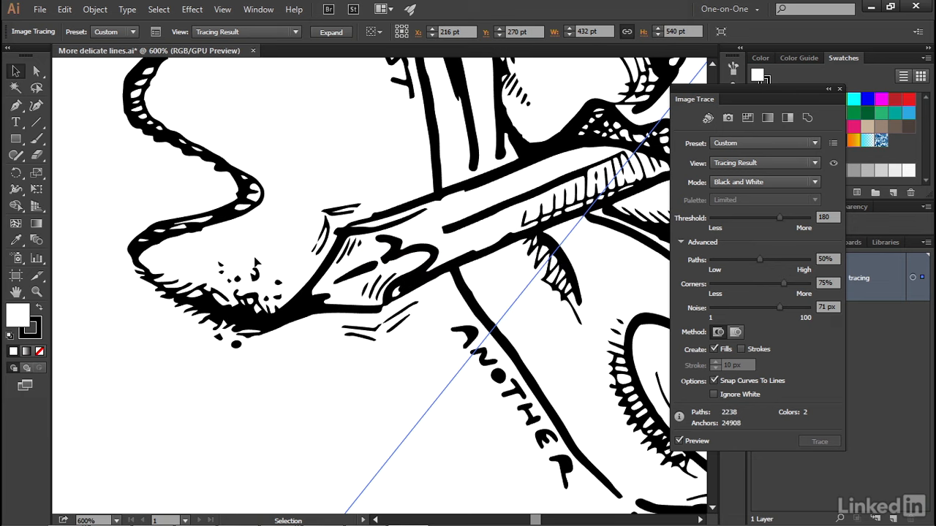
{"action": "mouse_move", "coordinate": [248, 258]}
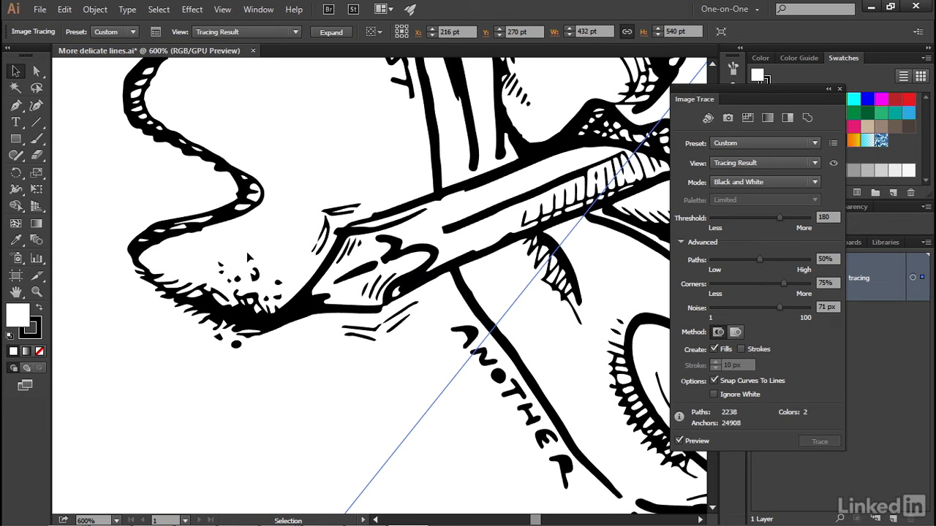
{"action": "mouse_move", "coordinate": [474, 336]}
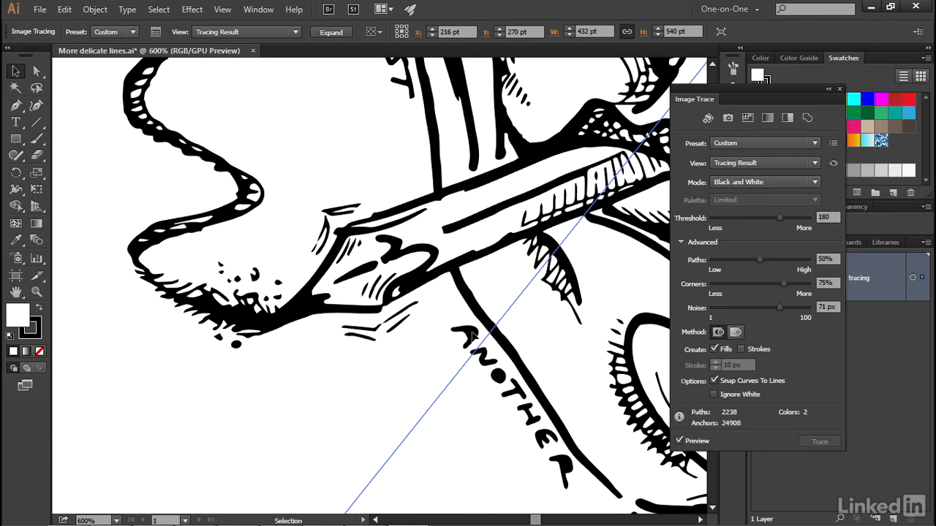
{"action": "mouse_move", "coordinate": [534, 456]}
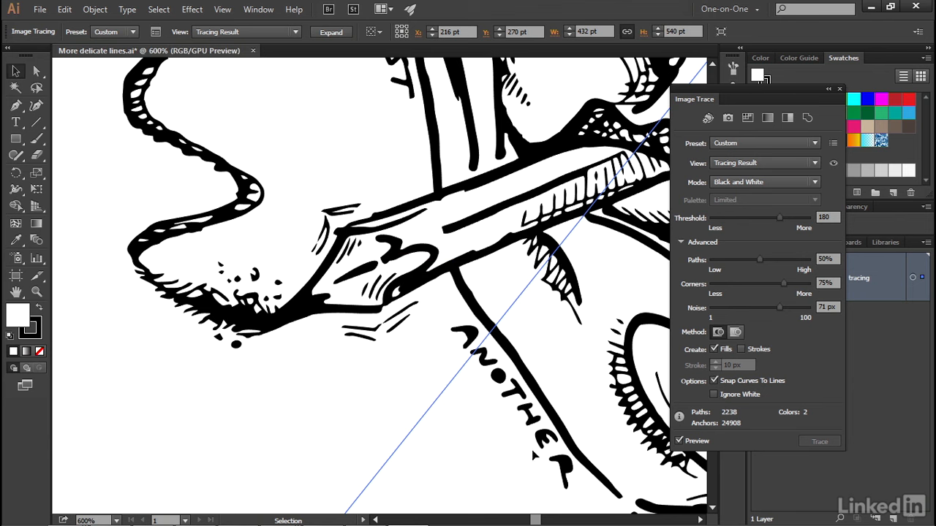
{"action": "mouse_move", "coordinate": [568, 273]}
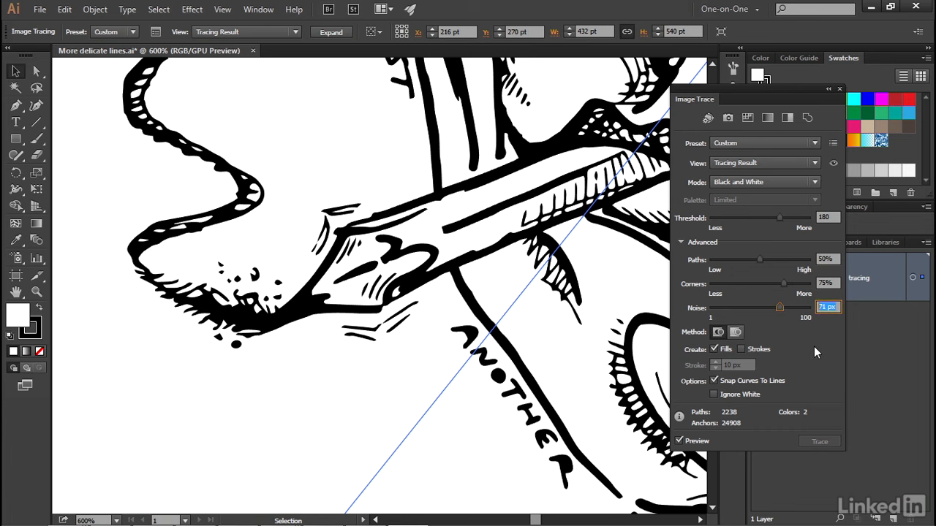
{"action": "mouse_move", "coordinate": [559, 367]}
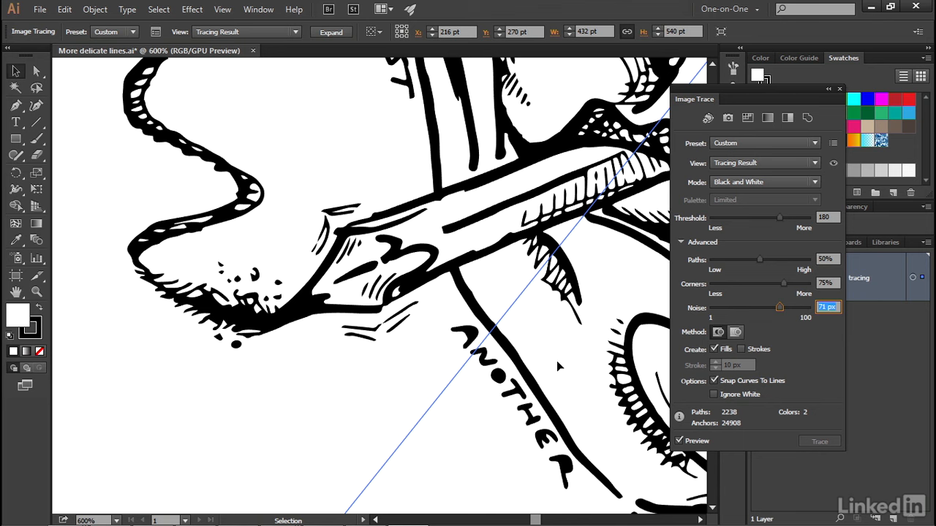
{"action": "mouse_move", "coordinate": [696, 318]}
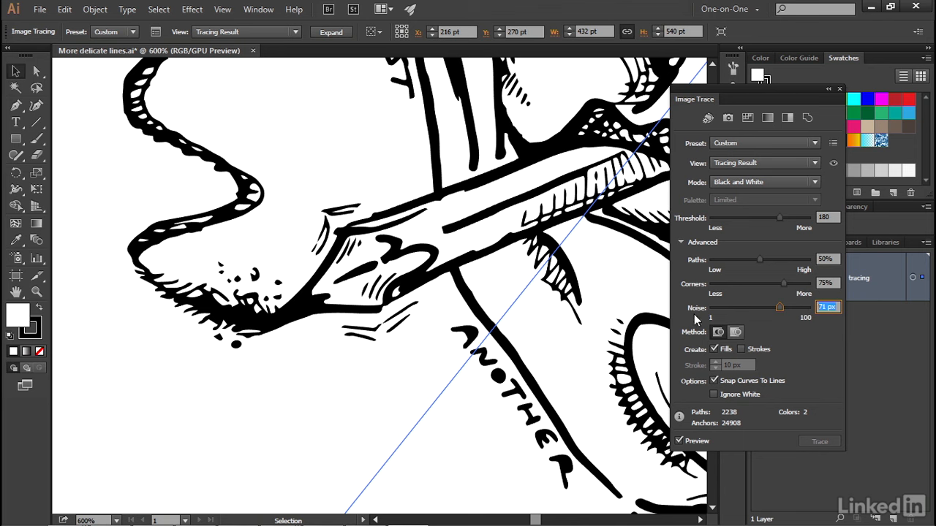
Lower Noise to 5 px, bringing back fine specks at 3,473 paths and 29,526 anchors
{"action": "left_click_drag", "start_coordinate": [779, 307], "coordinate": [715, 307]}
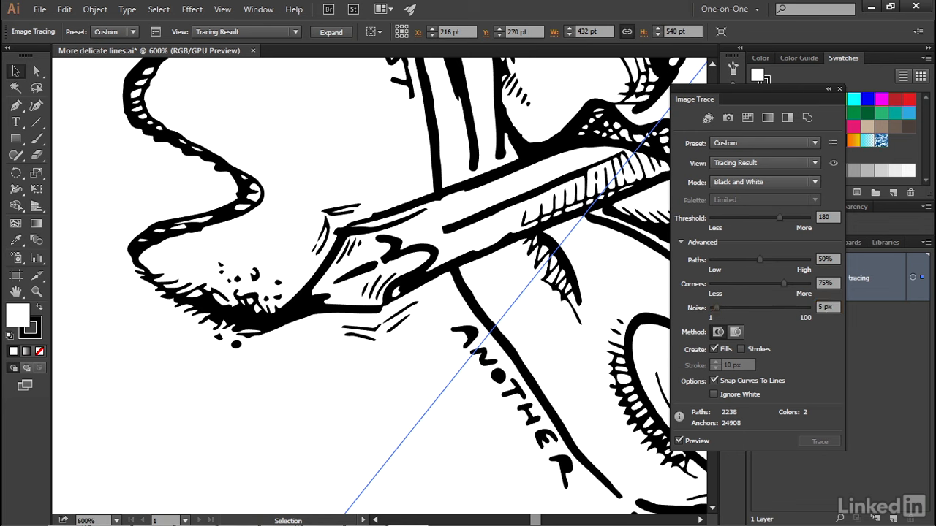
{"action": "left_click", "coordinate": [819, 441]}
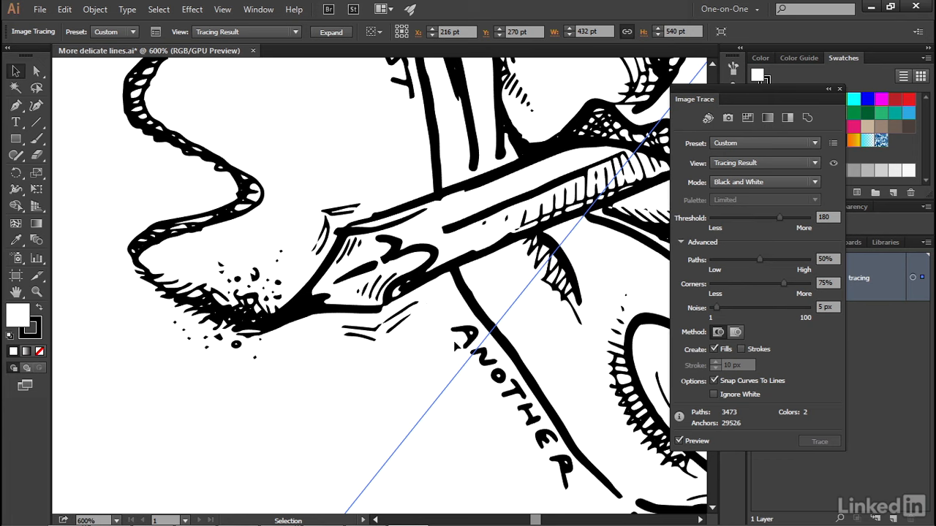
{"action": "mouse_move", "coordinate": [797, 393]}
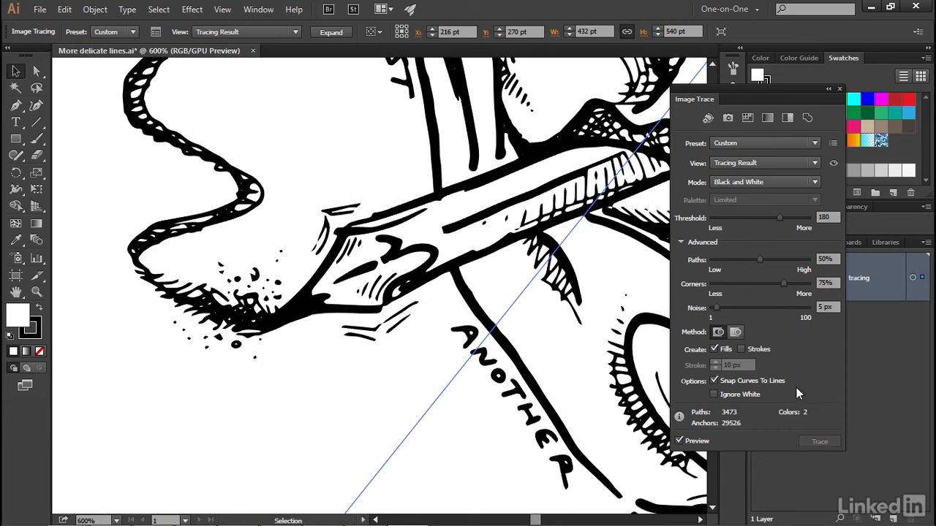
{"action": "mouse_move", "coordinate": [782, 295]}
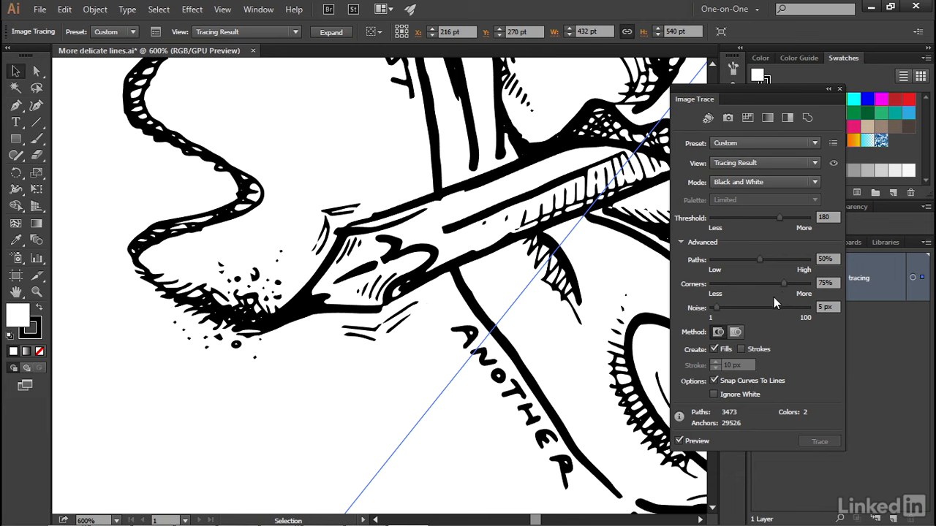
{"action": "mouse_move", "coordinate": [783, 299]}
{"action": "type", "text": "10"}
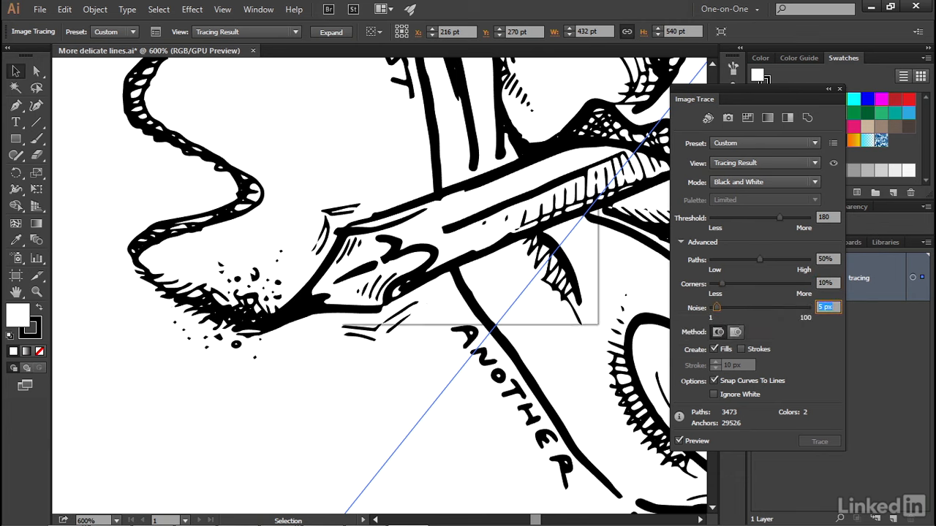
Apply Corners at 10%, giving 39,255 anchors with 3,473 paths
{"action": "left_click", "coordinate": [819, 442]}
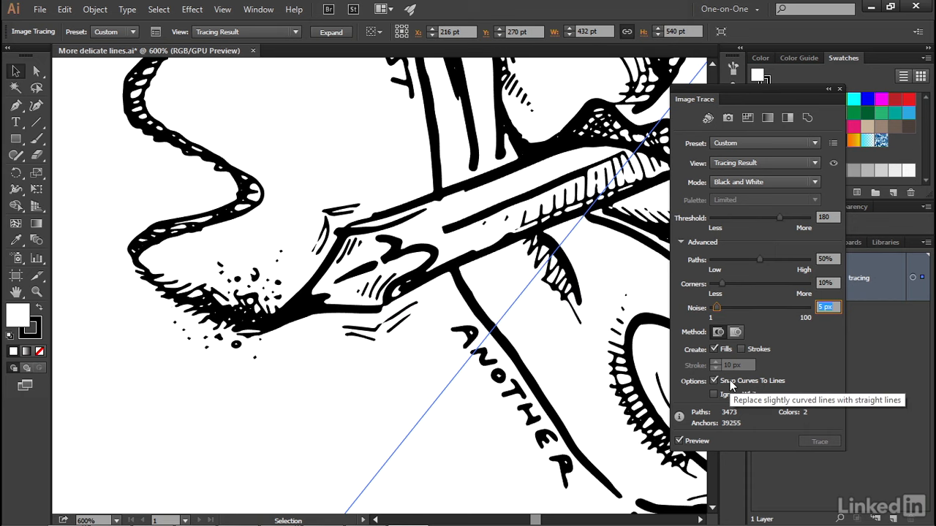
{"action": "mouse_move", "coordinate": [283, 321]}
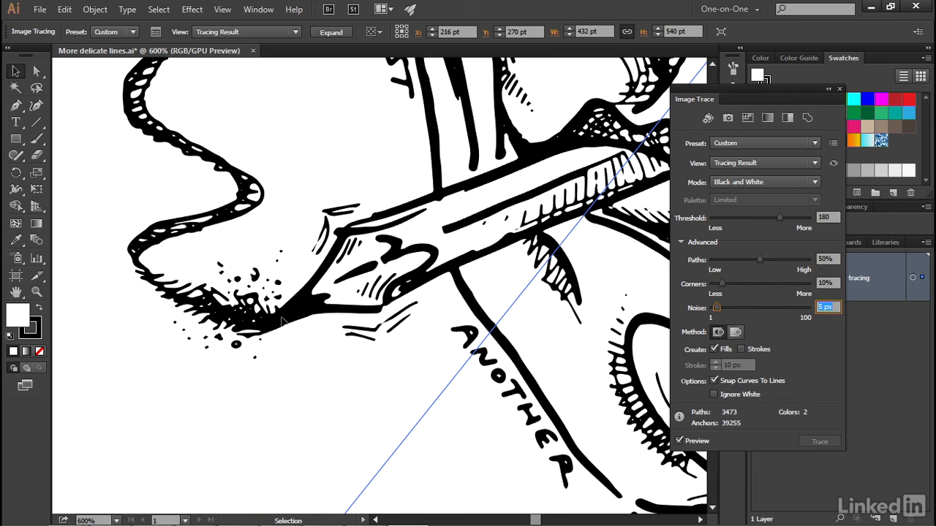
{"action": "mouse_move", "coordinate": [509, 242]}
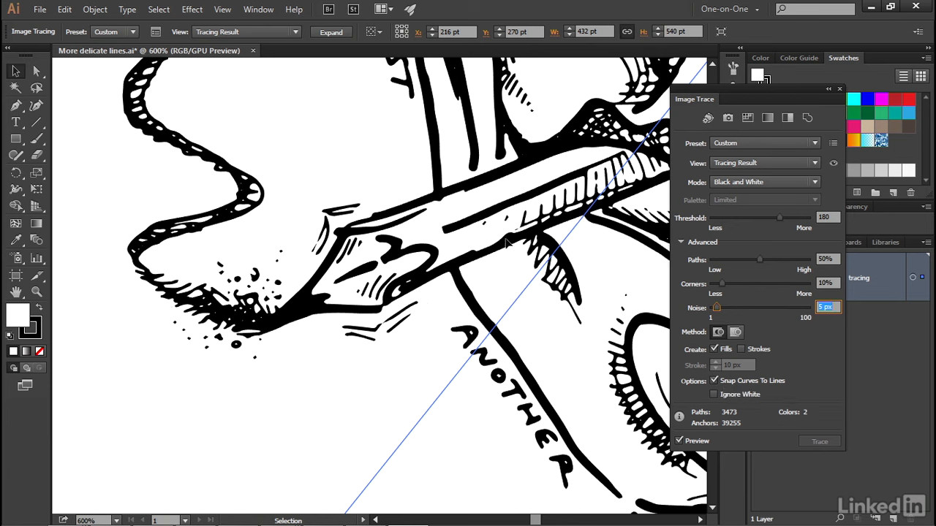
{"action": "mouse_move", "coordinate": [757, 273]}
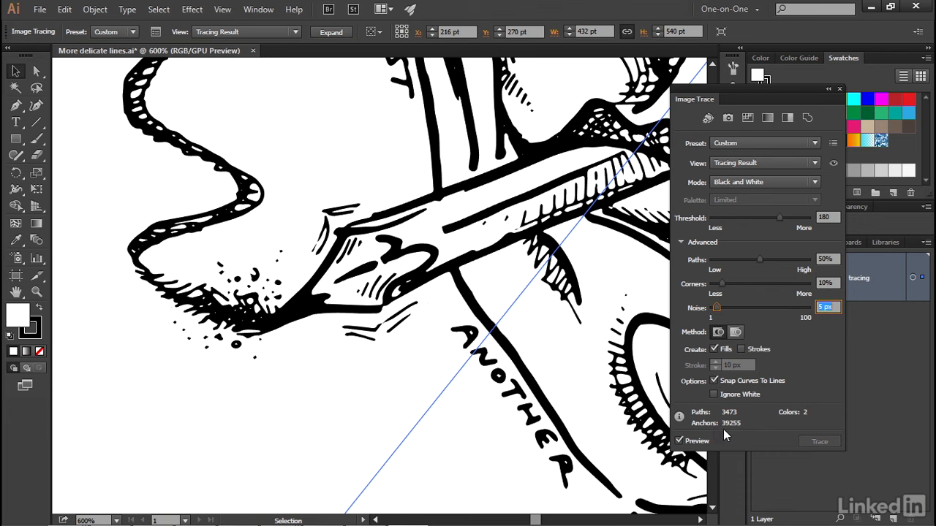
{"action": "mouse_move", "coordinate": [739, 434]}
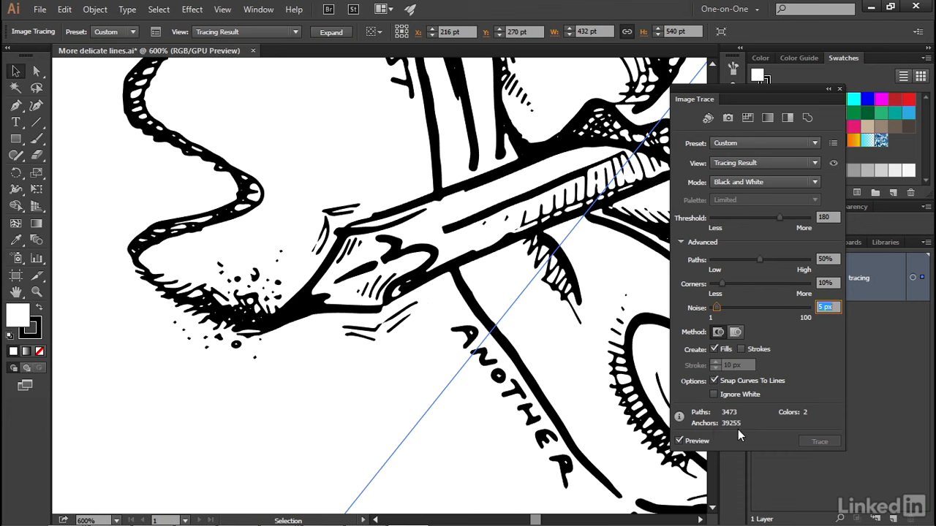
{"action": "mouse_move", "coordinate": [760, 262]}
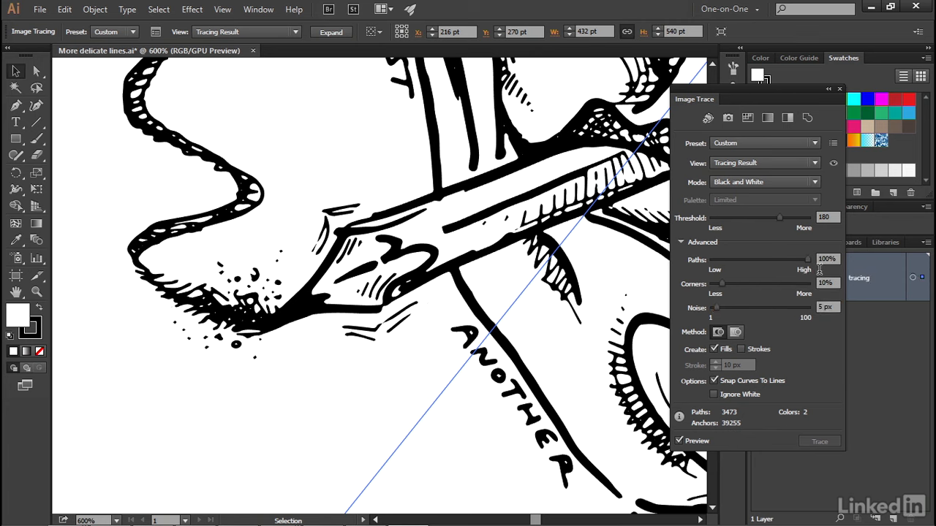
Apply the higher Paths fidelity, raising the trace to 3,685 paths and 103,827 anchors
{"action": "left_click", "coordinate": [818, 441]}
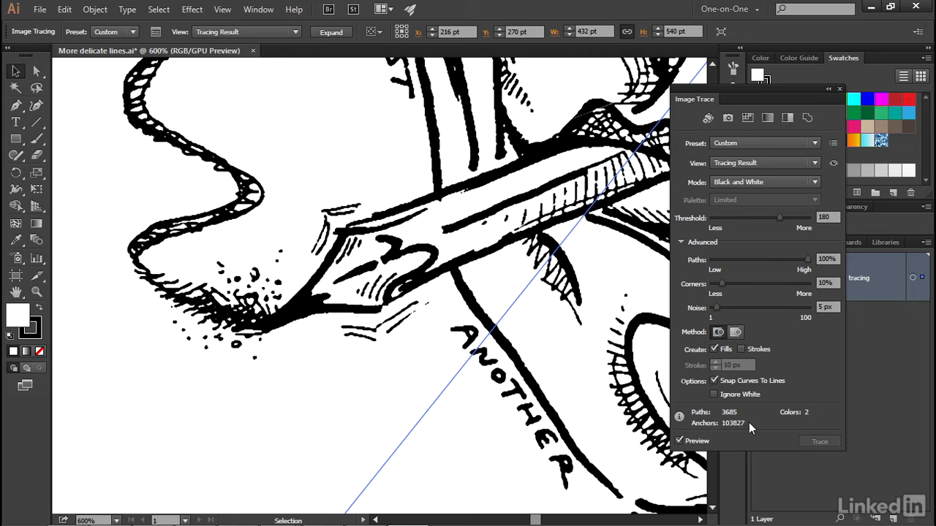
{"action": "mouse_move", "coordinate": [731, 418]}
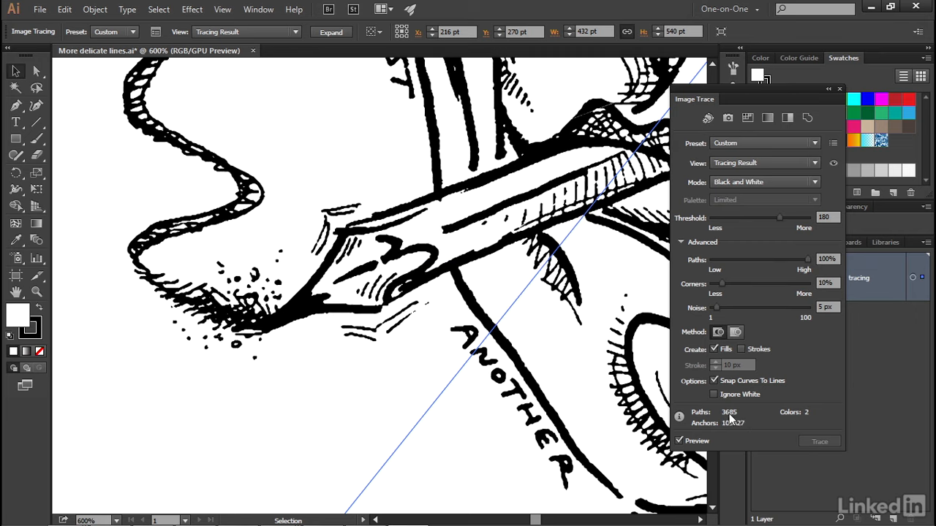
{"action": "mouse_move", "coordinate": [738, 431]}
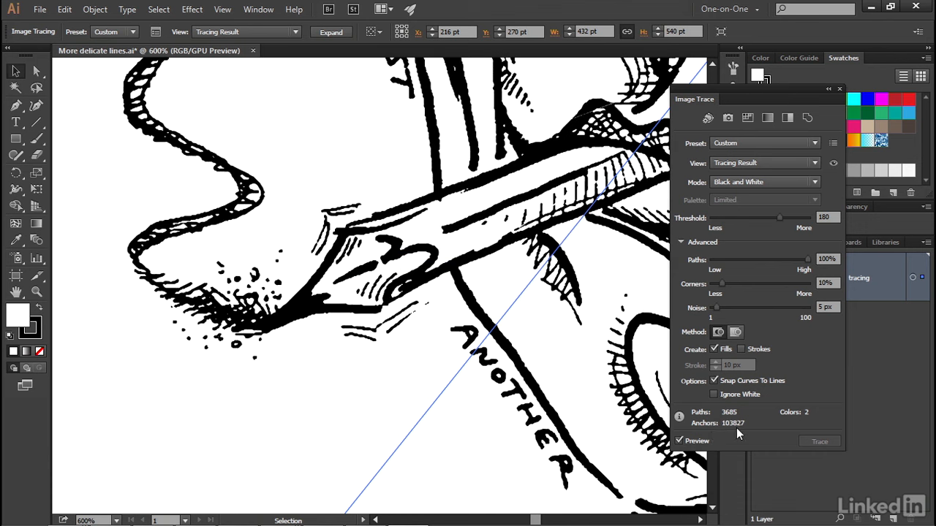
{"action": "mouse_move", "coordinate": [371, 266]}
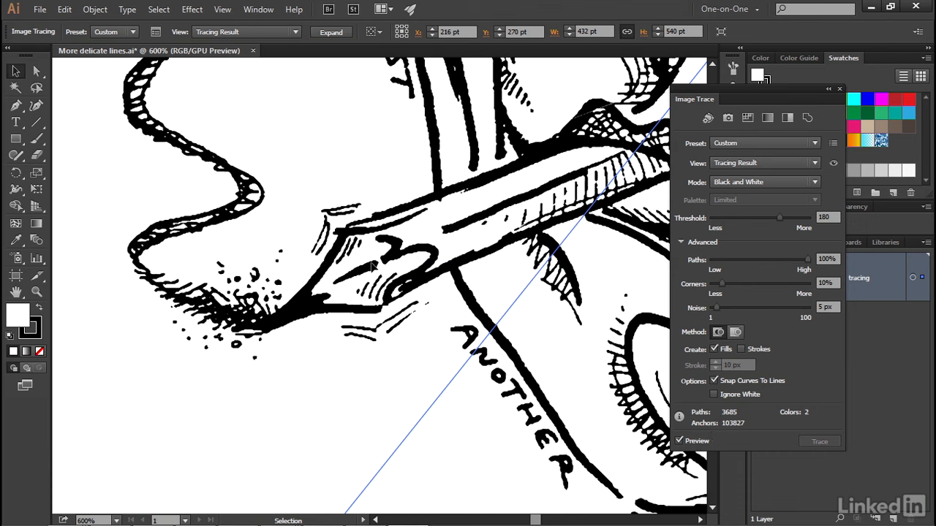
{"action": "mouse_move", "coordinate": [435, 275]}
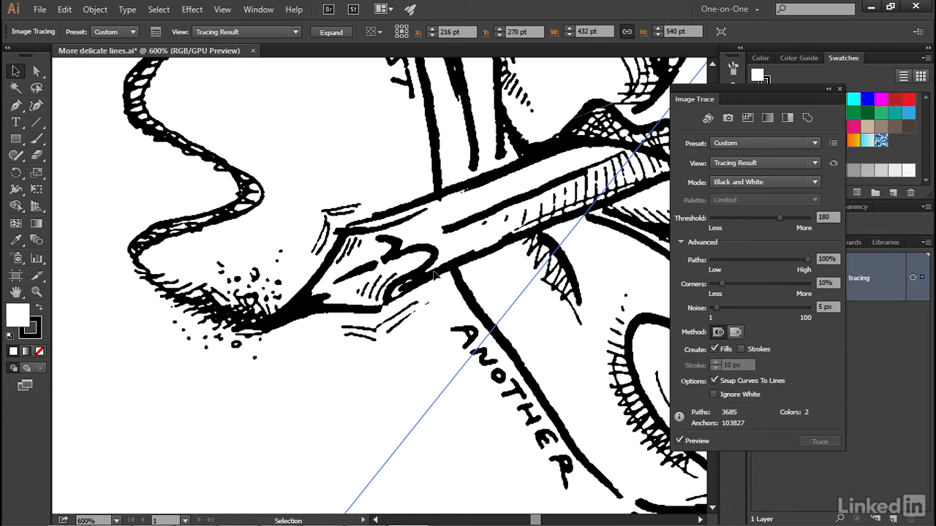
{"action": "mouse_move", "coordinate": [374, 208]}
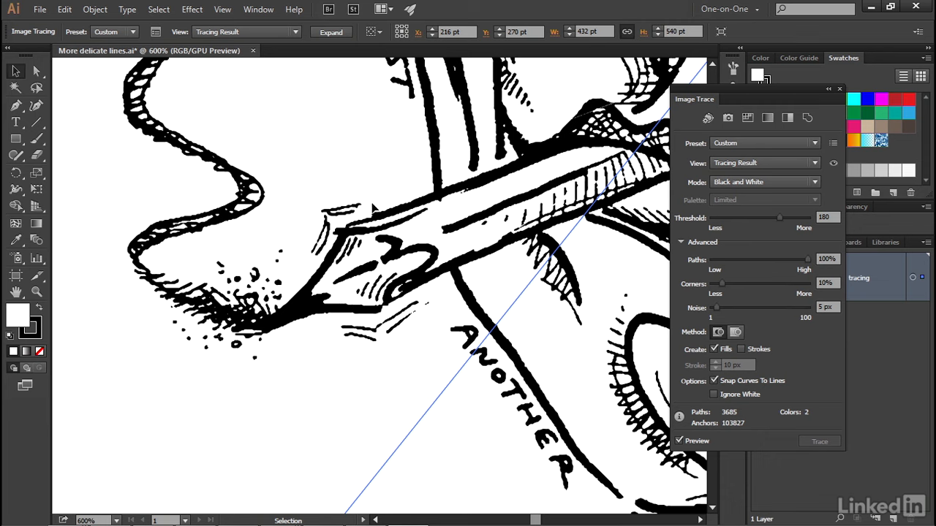
{"action": "mouse_move", "coordinate": [401, 221]}
{"action": "type", "text": "94"}
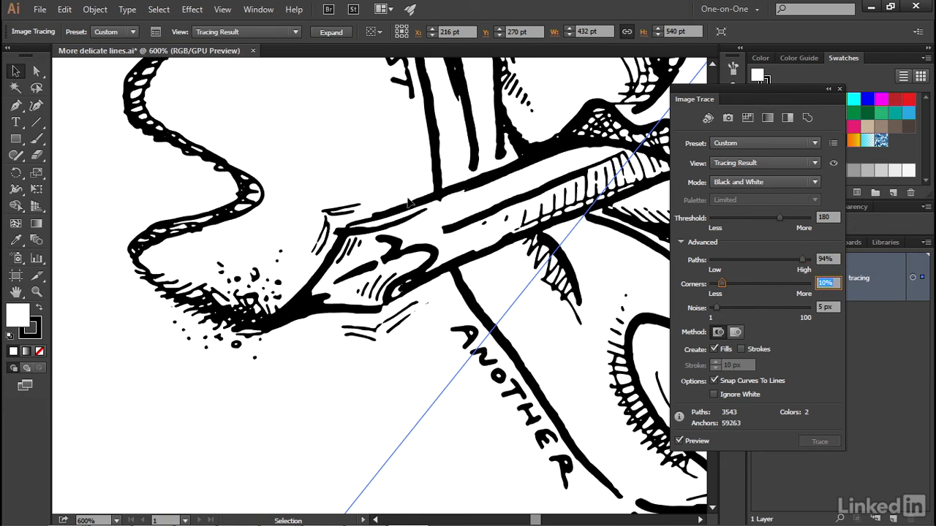
{"action": "mouse_move", "coordinate": [693, 433]}
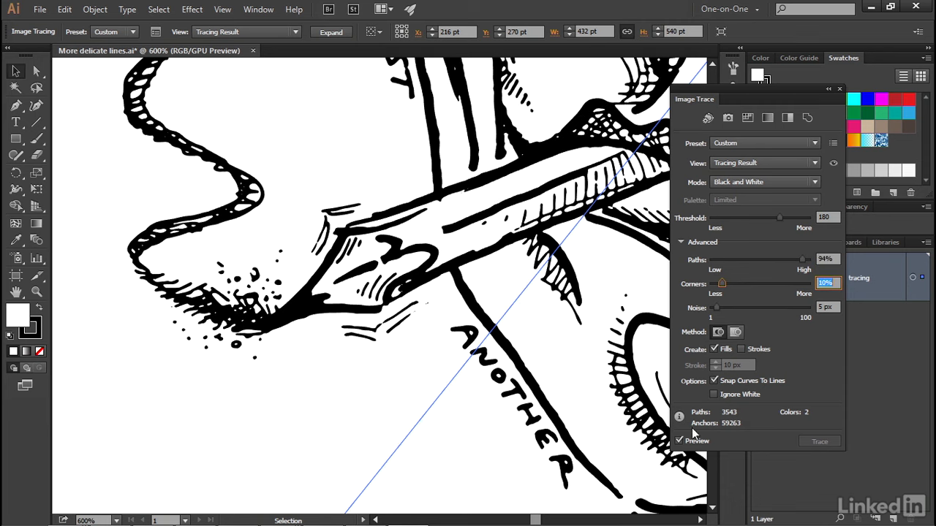
{"action": "mouse_move", "coordinate": [740, 432]}
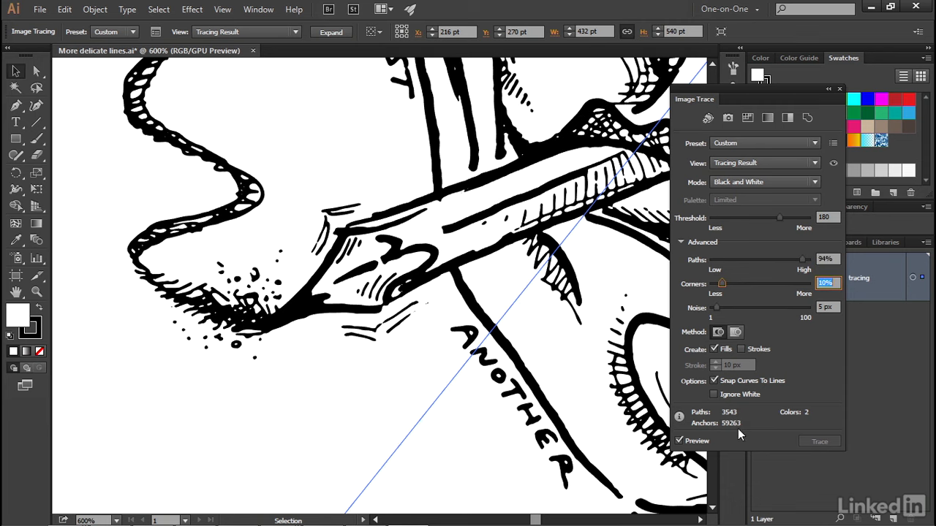
{"action": "mouse_move", "coordinate": [760, 389]}
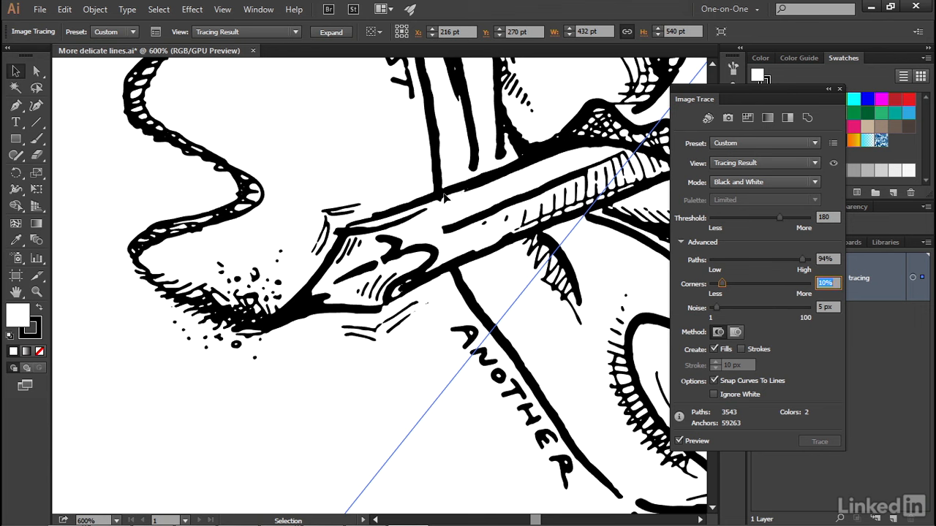
{"action": "mouse_move", "coordinate": [518, 364]}
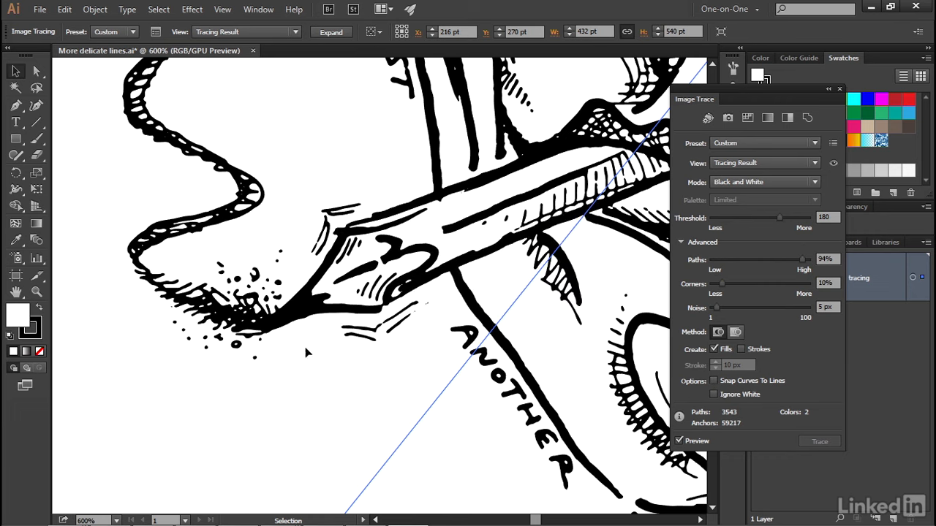
{"action": "mouse_move", "coordinate": [281, 261]}
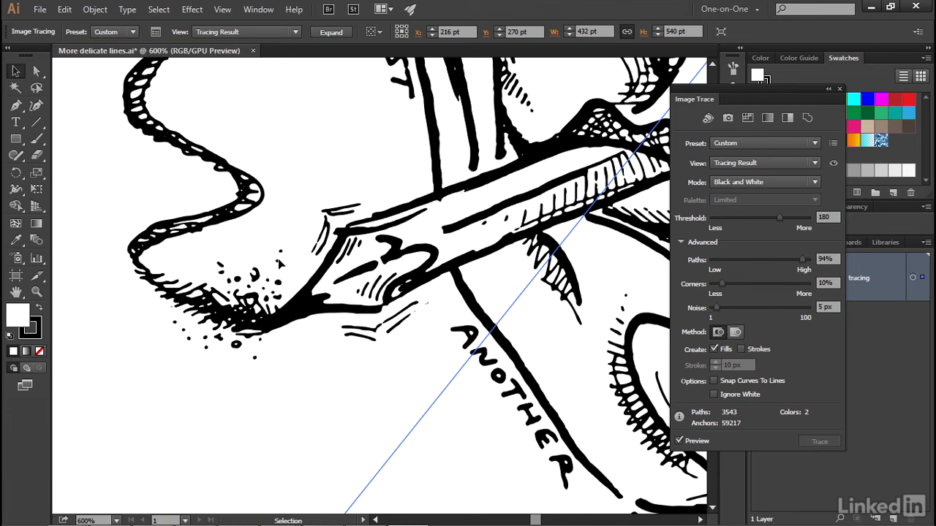
{"action": "mouse_move", "coordinate": [552, 356]}
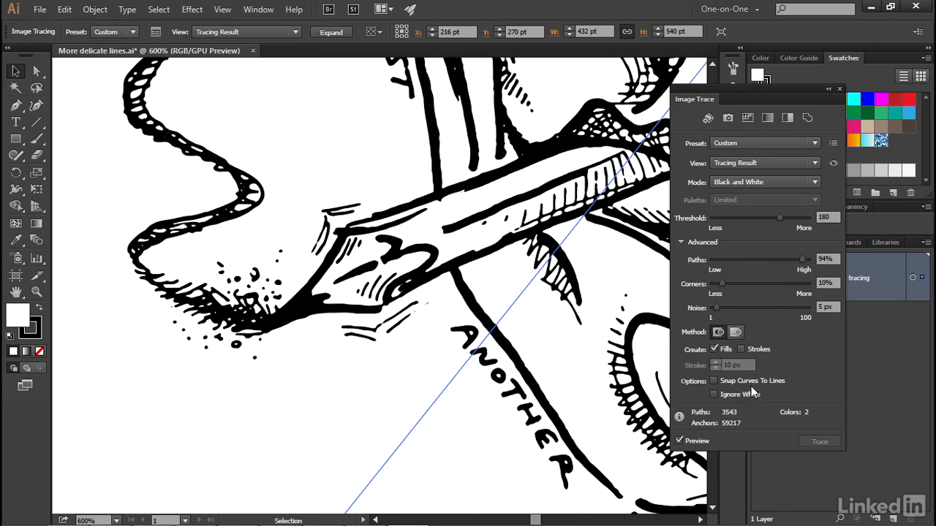
{"action": "mouse_move", "coordinate": [784, 424]}
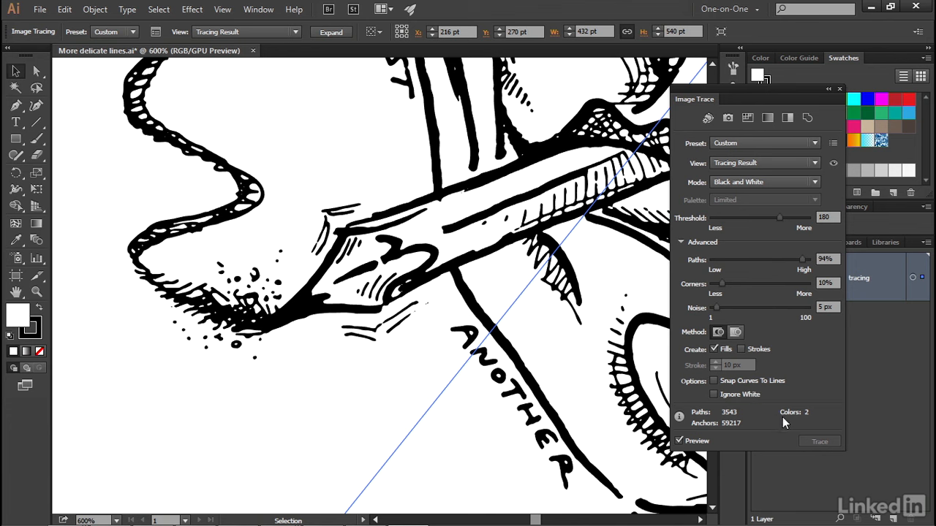
{"action": "mouse_move", "coordinate": [810, 423]}
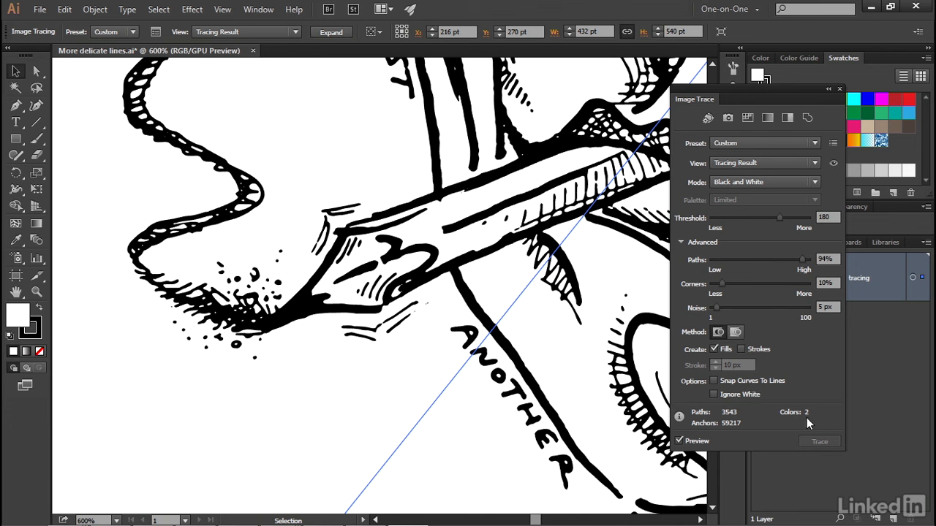
{"action": "mouse_move", "coordinate": [796, 404]}
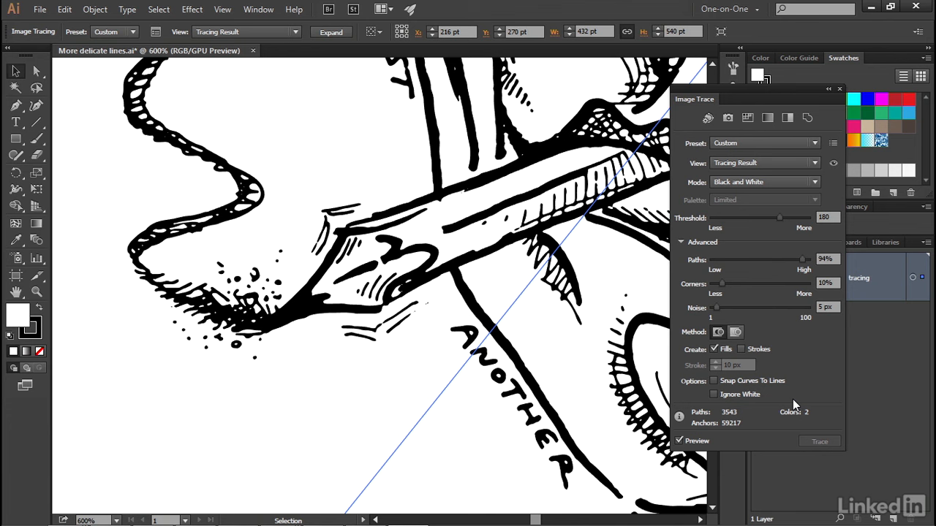
{"action": "mouse_move", "coordinate": [703, 404]}
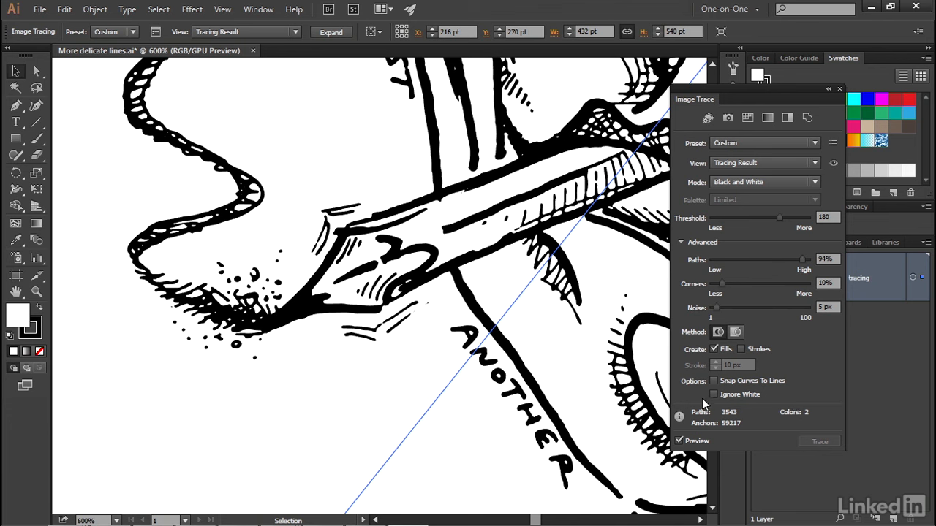
Enable Ignore White so only black ink shapes remain, at 1,737 paths
{"action": "left_click", "coordinate": [714, 395]}
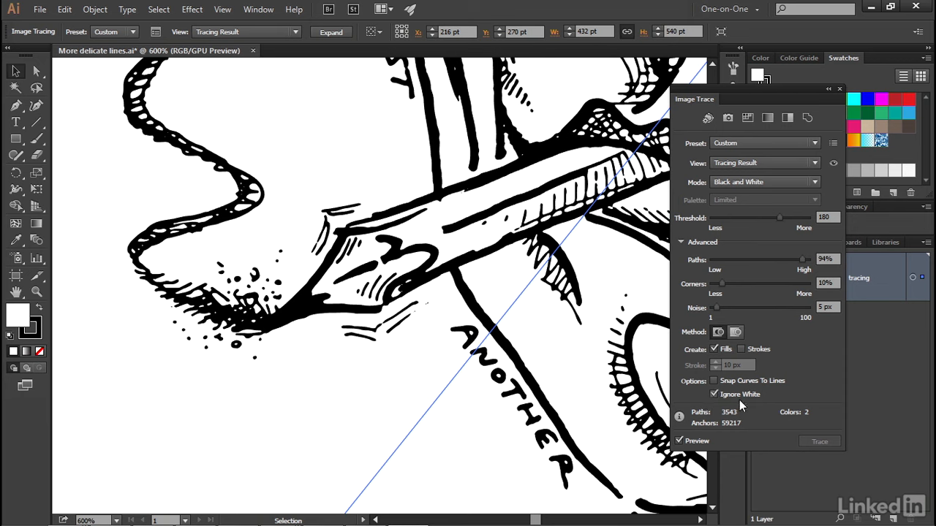
{"action": "left_click", "coordinate": [819, 441]}
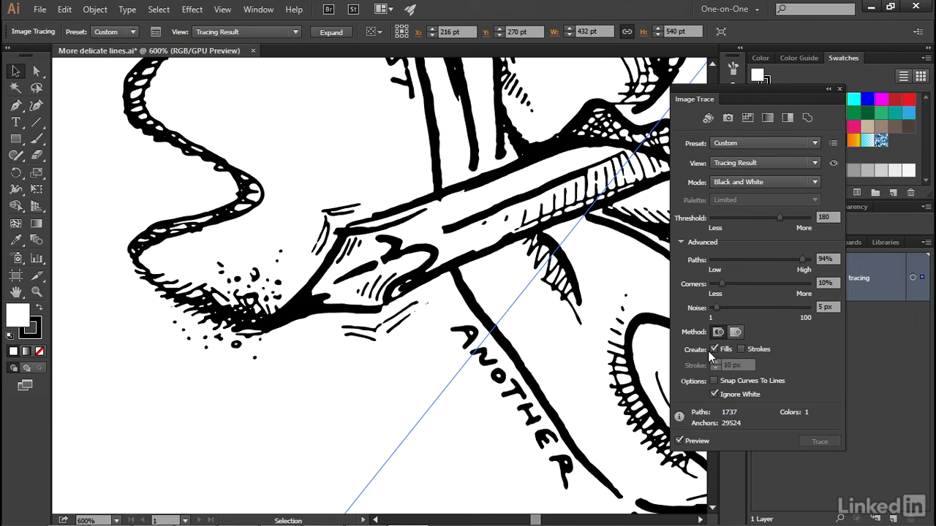
{"action": "mouse_move", "coordinate": [713, 348]}
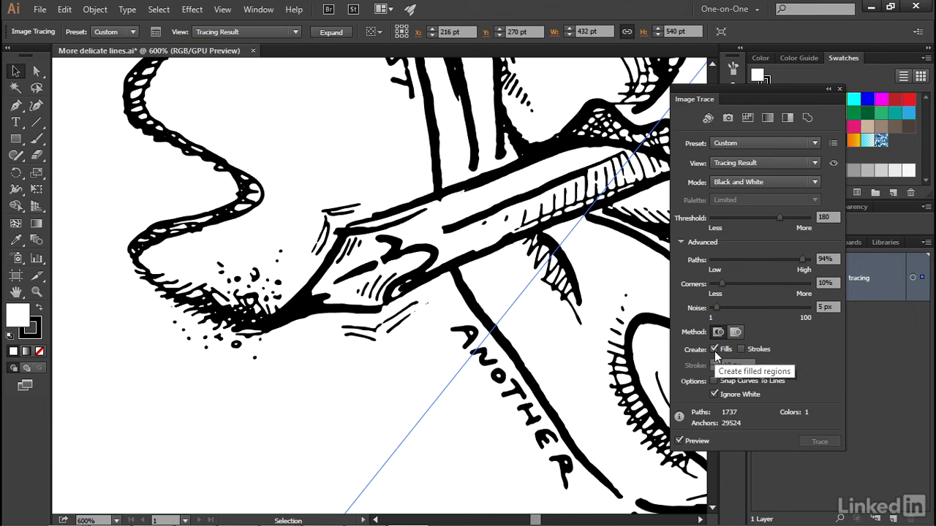
{"action": "mouse_move", "coordinate": [740, 351]}
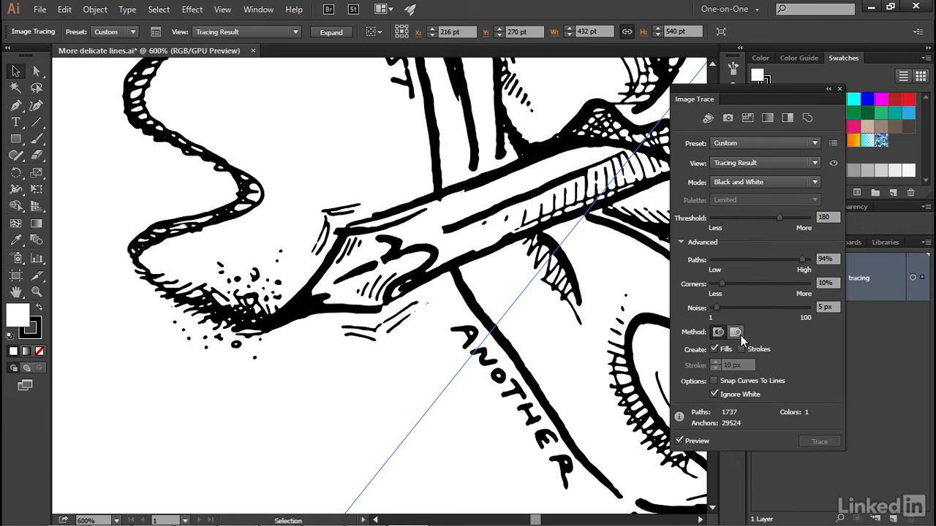
{"action": "mouse_move", "coordinate": [736, 334]}
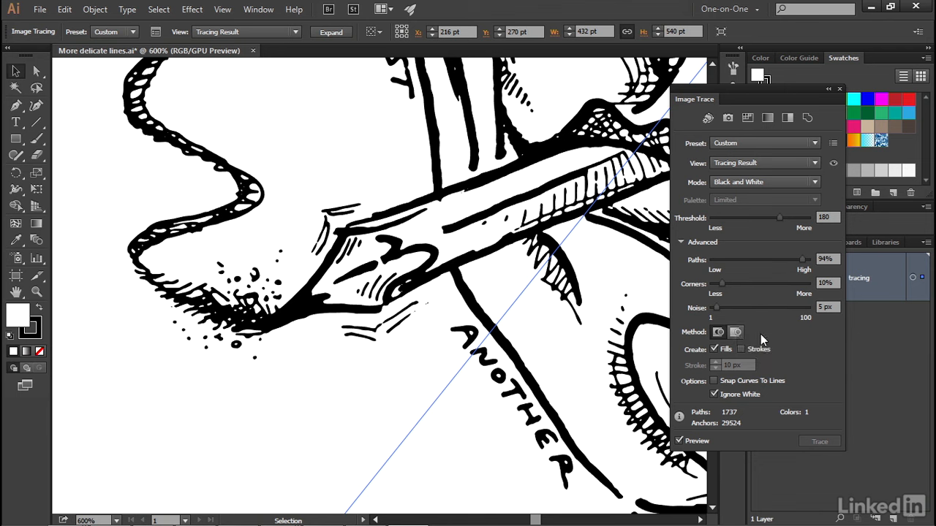
{"action": "left_click", "coordinate": [714, 395]}
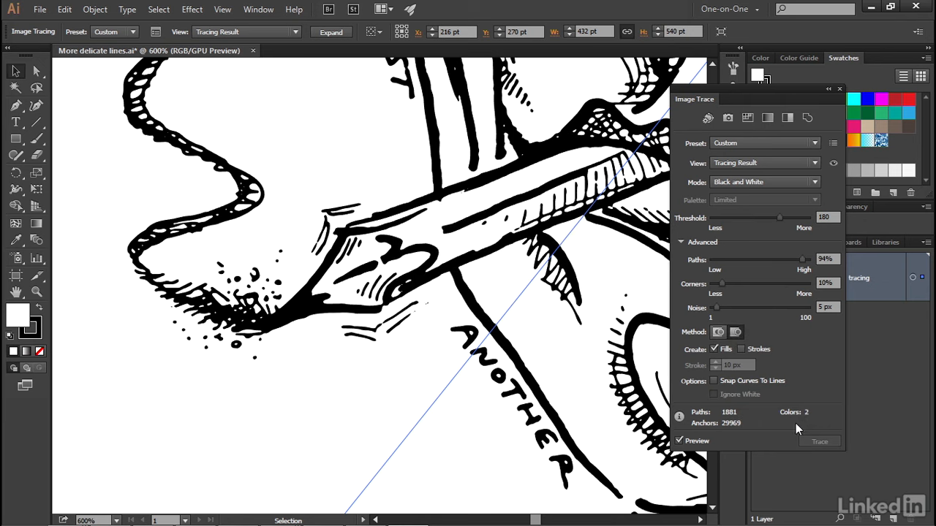
{"action": "mouse_move", "coordinate": [719, 403]}
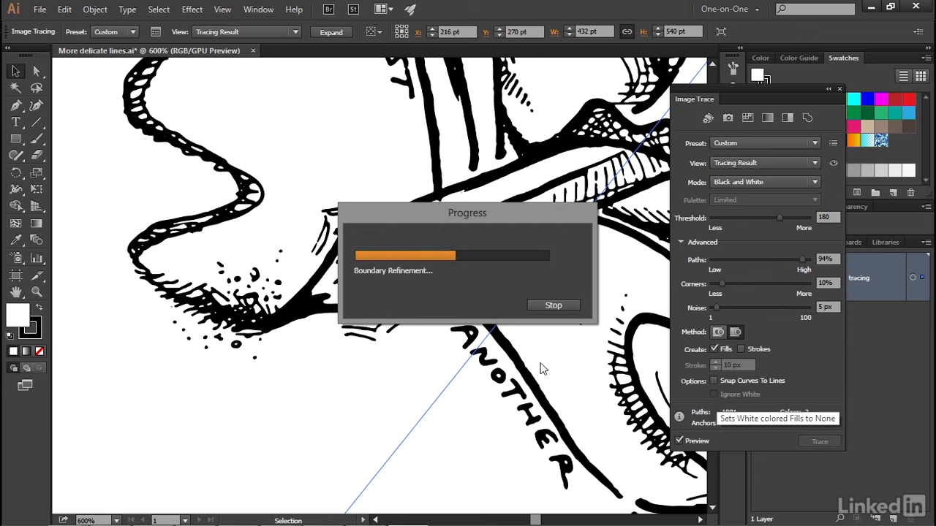
{"action": "left_click", "coordinate": [713, 395]}
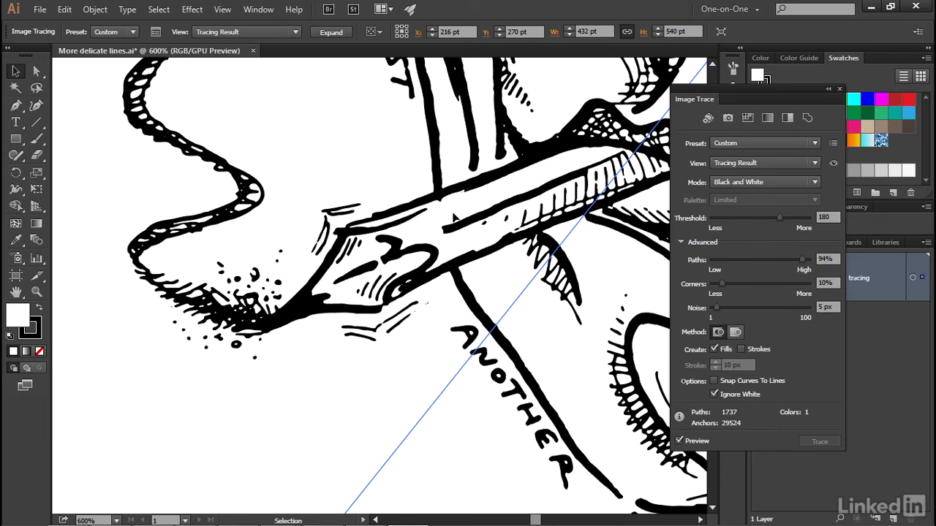
{"action": "mouse_move", "coordinate": [742, 228]}
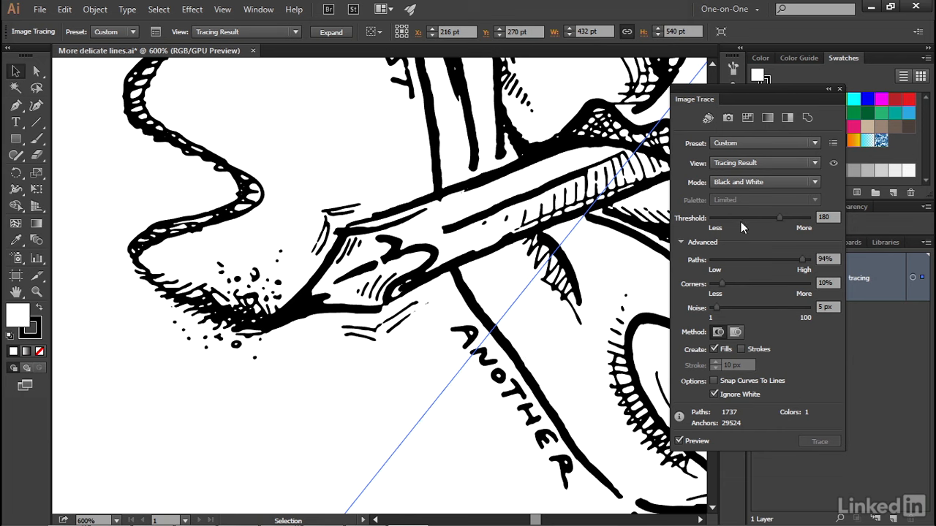
{"action": "mouse_move", "coordinate": [778, 248]}
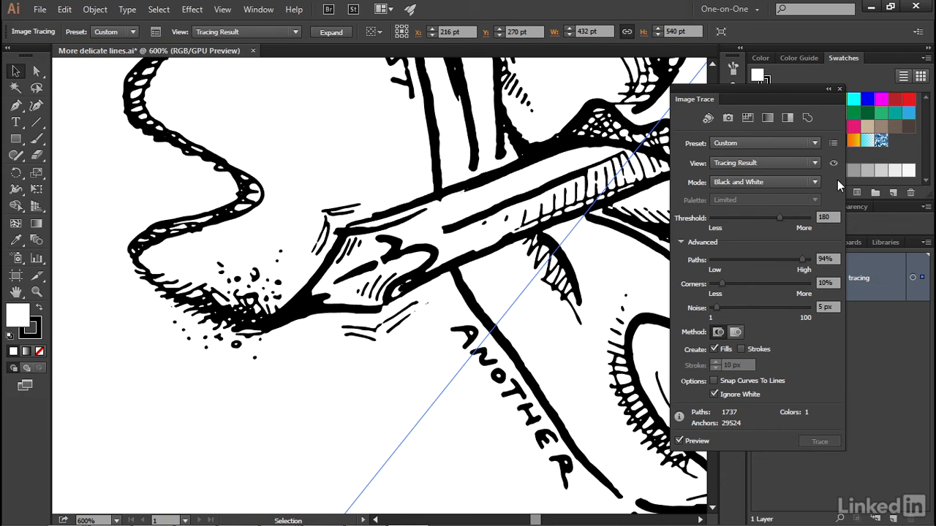
{"action": "mouse_move", "coordinate": [807, 158]}
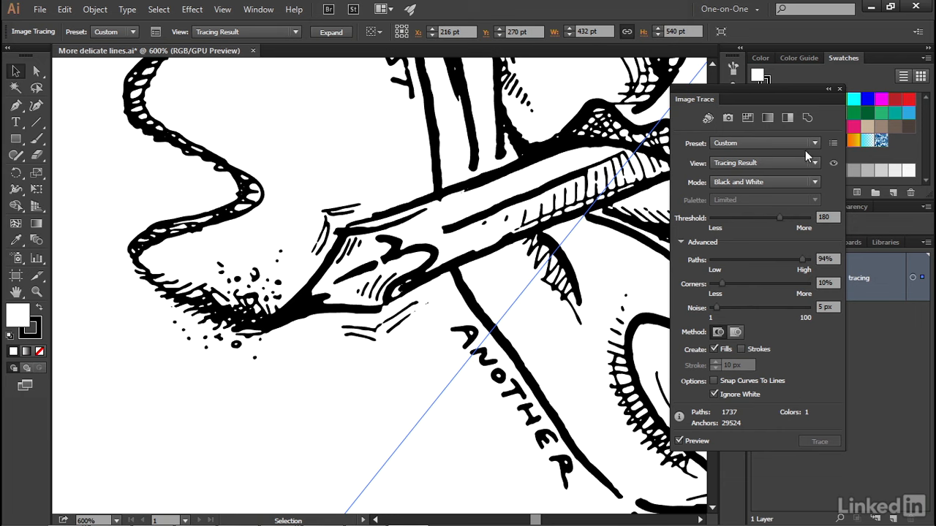
{"action": "mouse_move", "coordinate": [834, 145]}
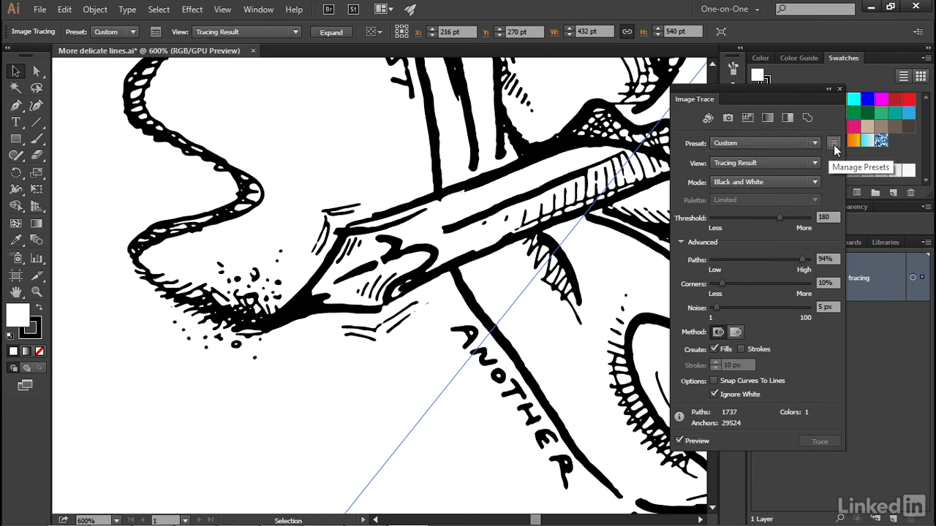
Save the current trace settings as a new preset named 'Freeform ink art'
{"action": "left_click", "coordinate": [833, 143]}
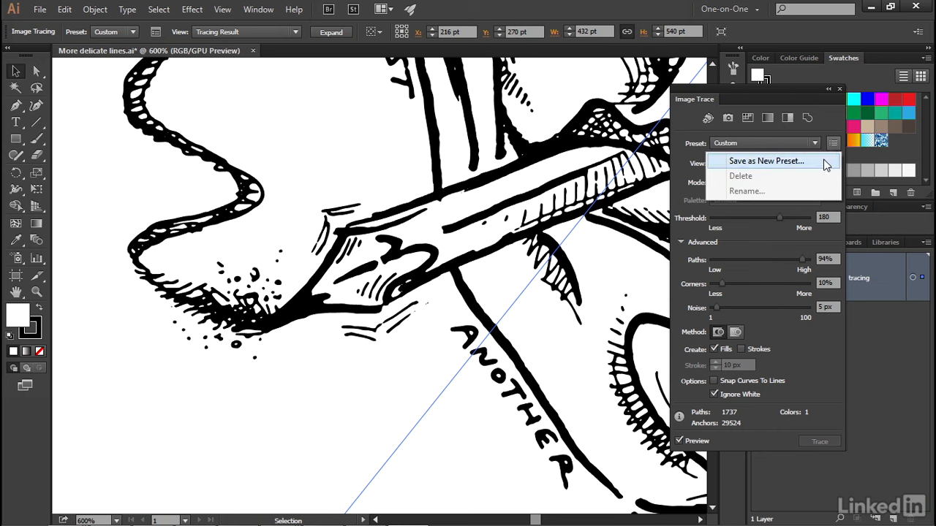
{"action": "left_click", "coordinate": [766, 161]}
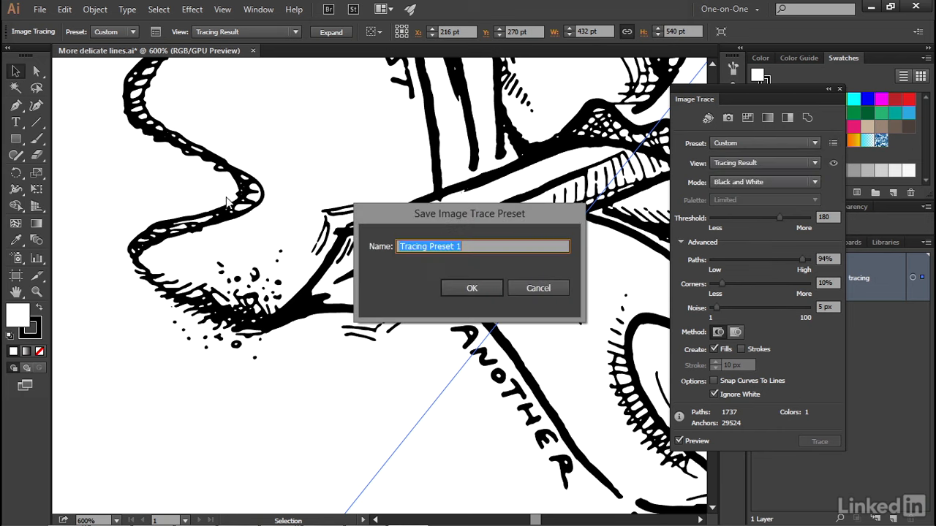
{"action": "type", "text": "Freeform ink art"}
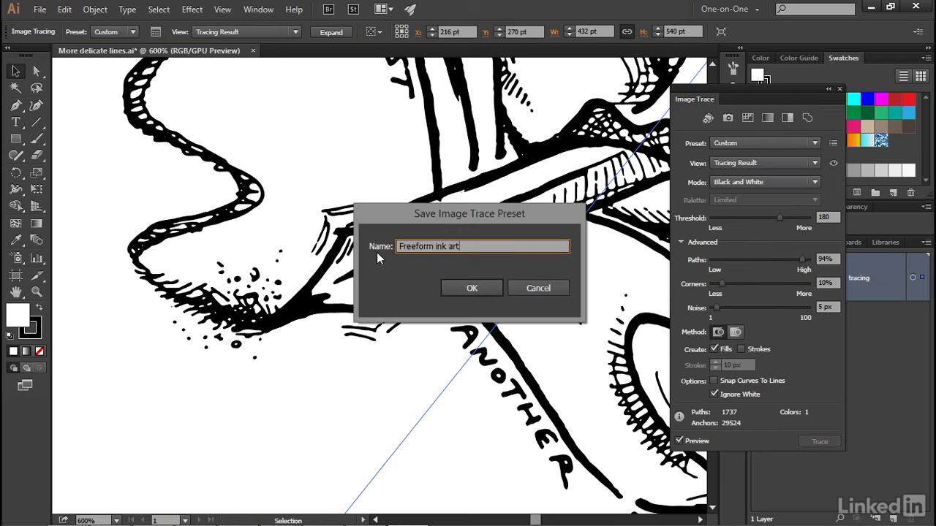
{"action": "left_click", "coordinate": [471, 286]}
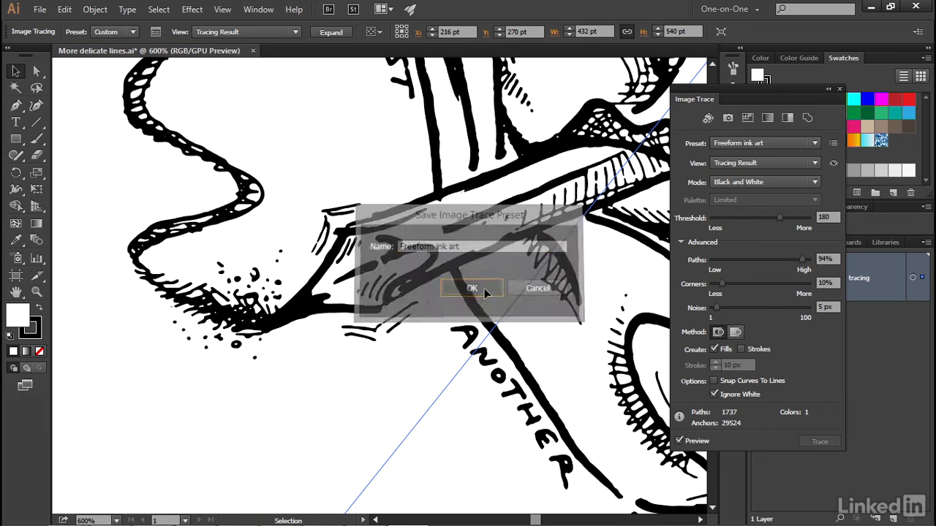
{"action": "left_click", "coordinate": [470, 286]}
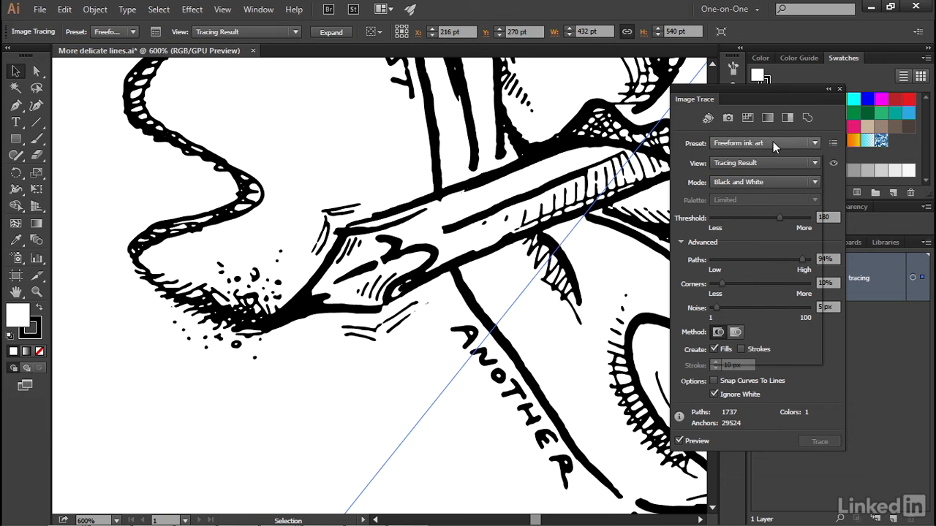
Confirm 'Freeform ink art' appears in the Preset list and keep it selected
{"action": "left_click", "coordinate": [763, 143]}
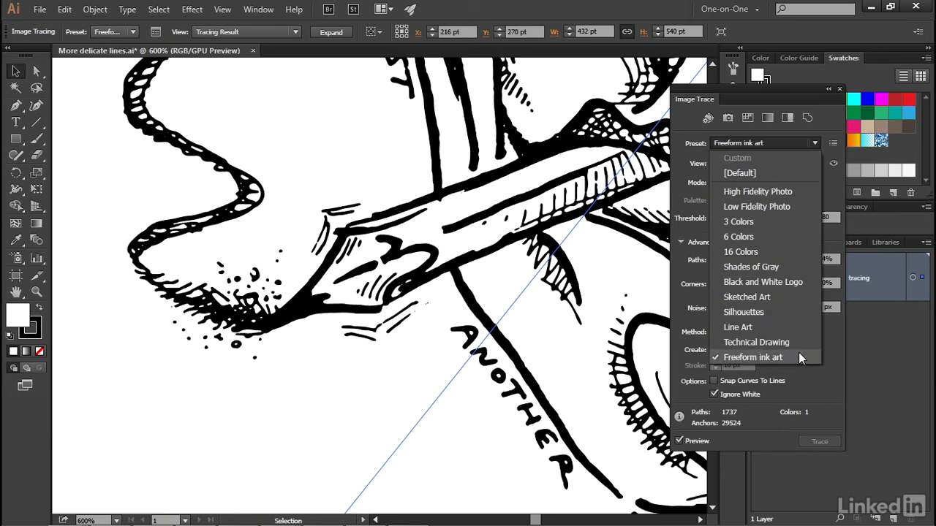
{"action": "left_click", "coordinate": [751, 356]}
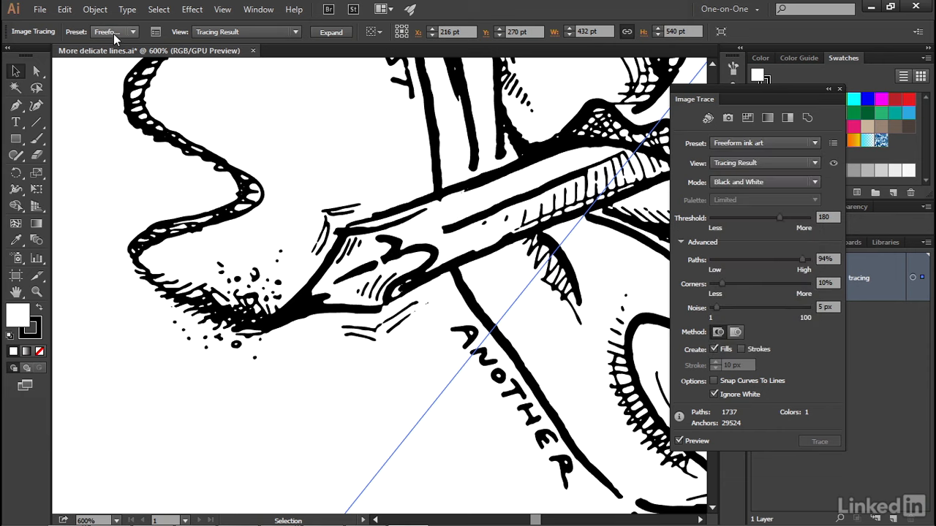
{"action": "left_click", "coordinate": [114, 33]}
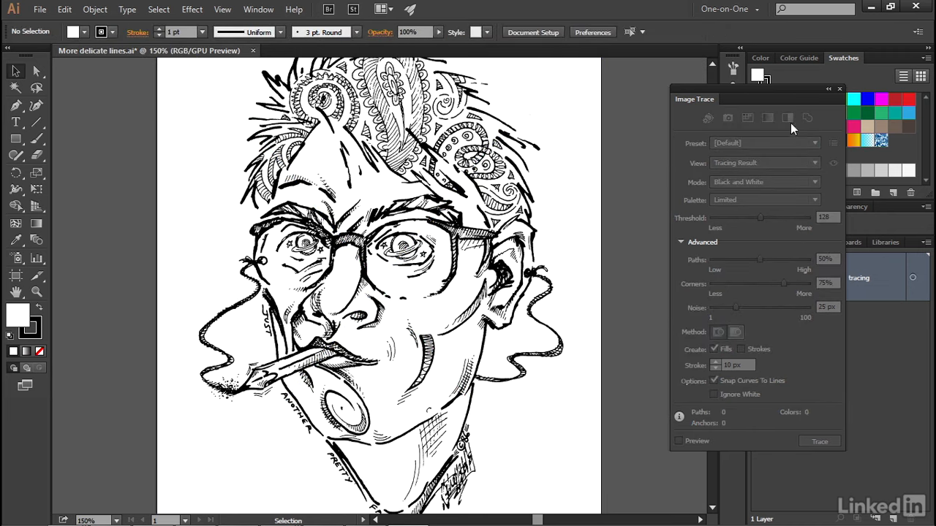
Close Image Trace and expand the tracing layer to show its 600, 300 and 72 ppi sublayers
{"action": "left_click", "coordinate": [839, 89]}
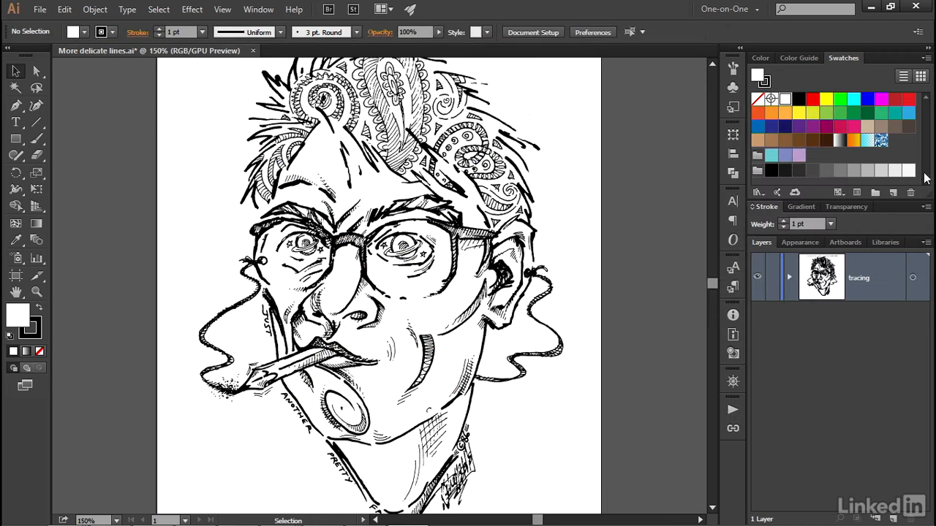
{"action": "left_click", "coordinate": [790, 278]}
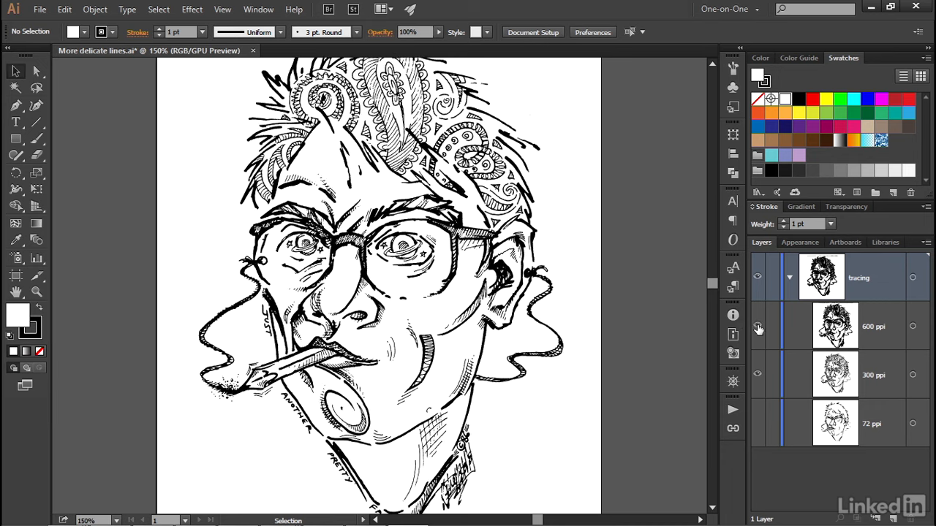
{"action": "mouse_move", "coordinate": [646, 325]}
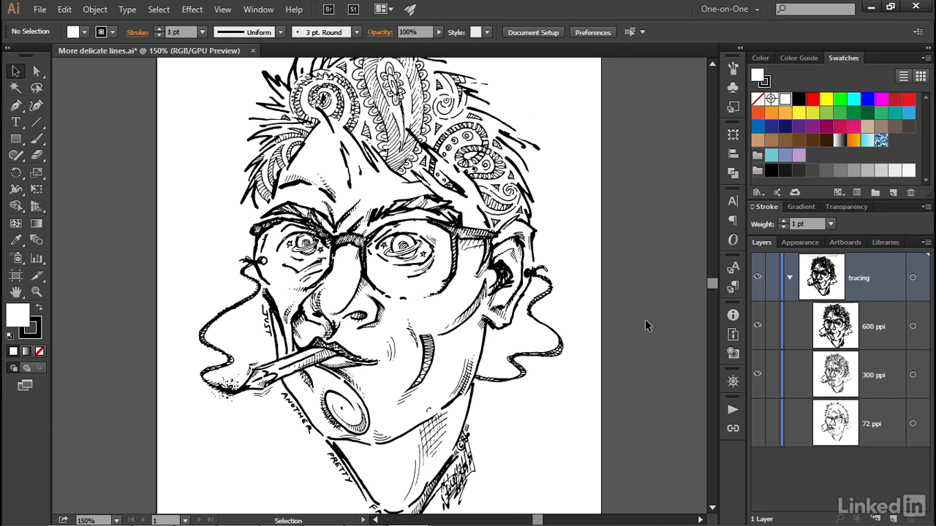